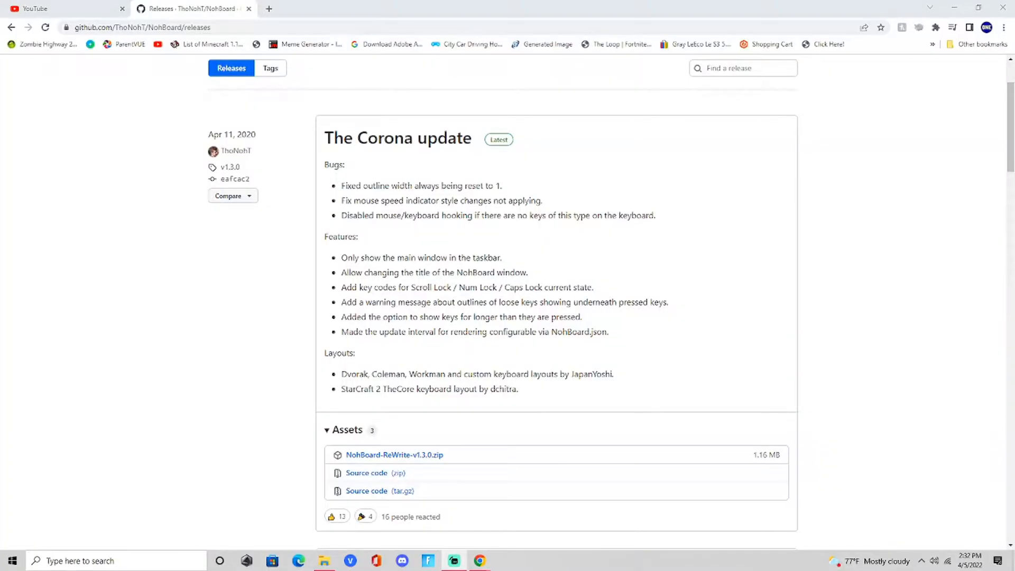
{"action": "mouse_move", "coordinate": [449, 440]}
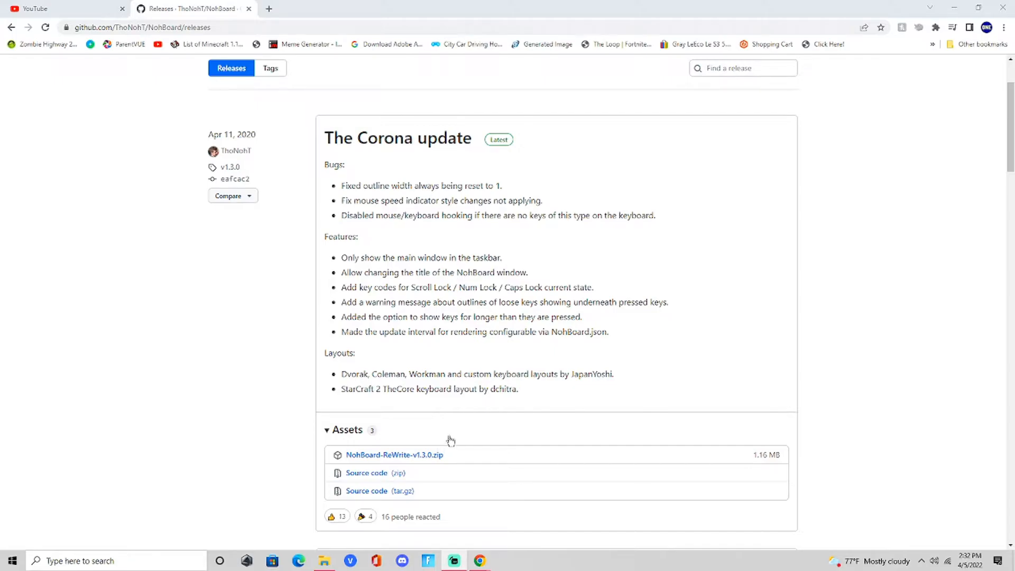
{"action": "mouse_move", "coordinate": [455, 436]}
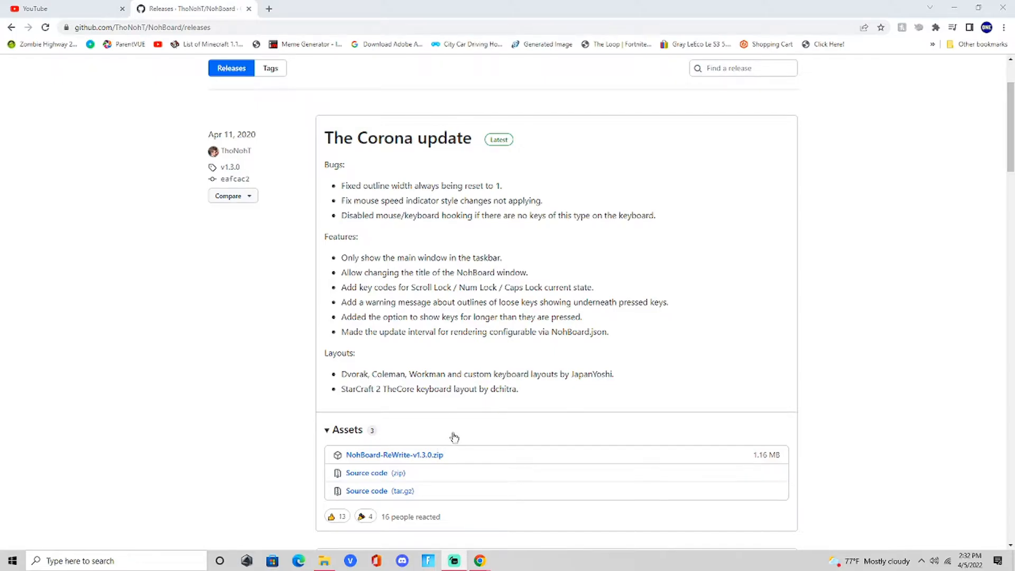
Step: Download NohBoard-ReWrite-v1.3.0.zip from the GitHub release assets
{"action": "left_click", "coordinate": [393, 455]}
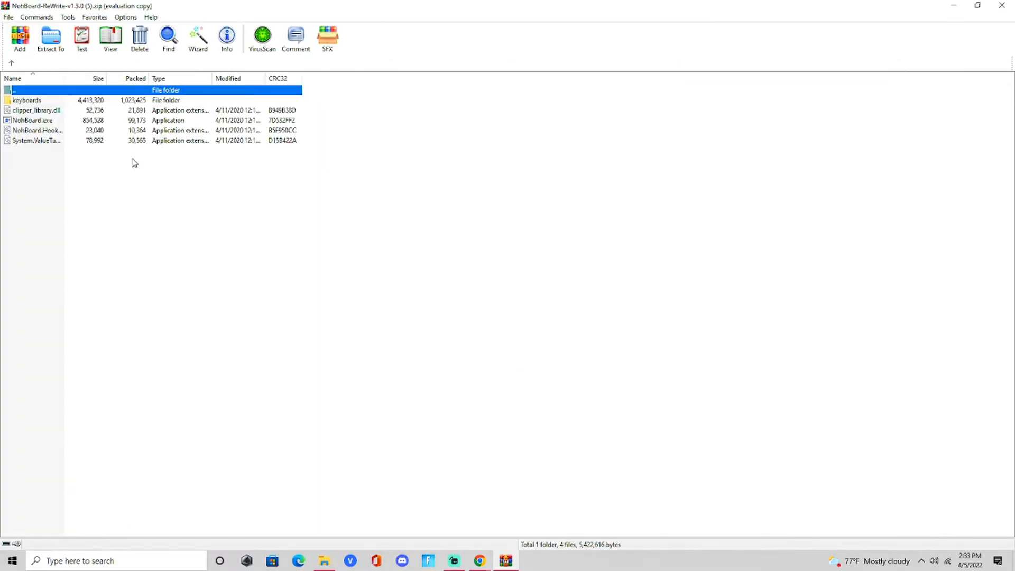
Step: Run NohBoard.exe and load a keyboard definition with the clean-black_clean-white style
{"action": "double_click", "coordinate": [28, 119]}
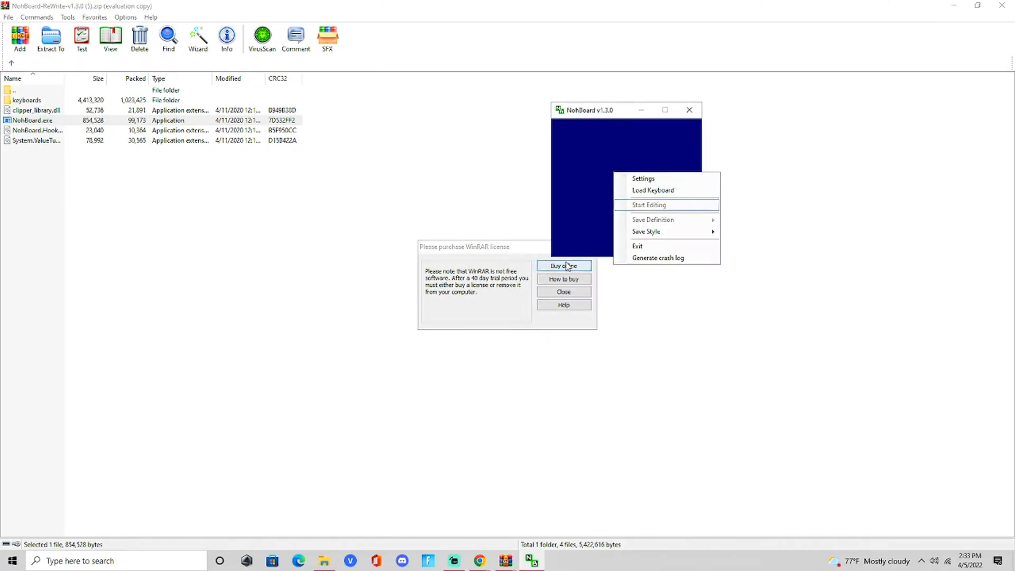
{"action": "left_click", "coordinate": [652, 190]}
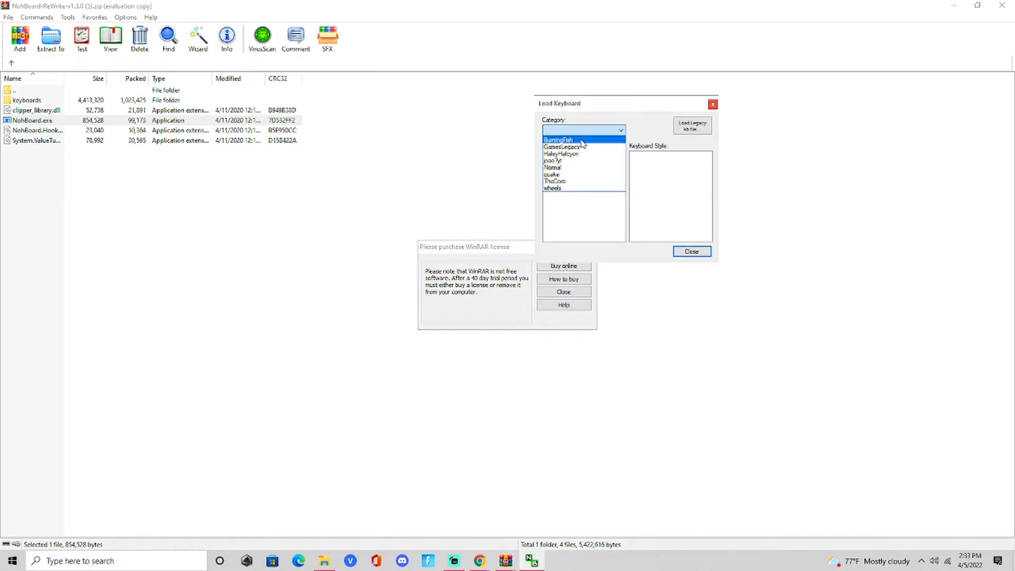
{"action": "left_click", "coordinate": [552, 161]}
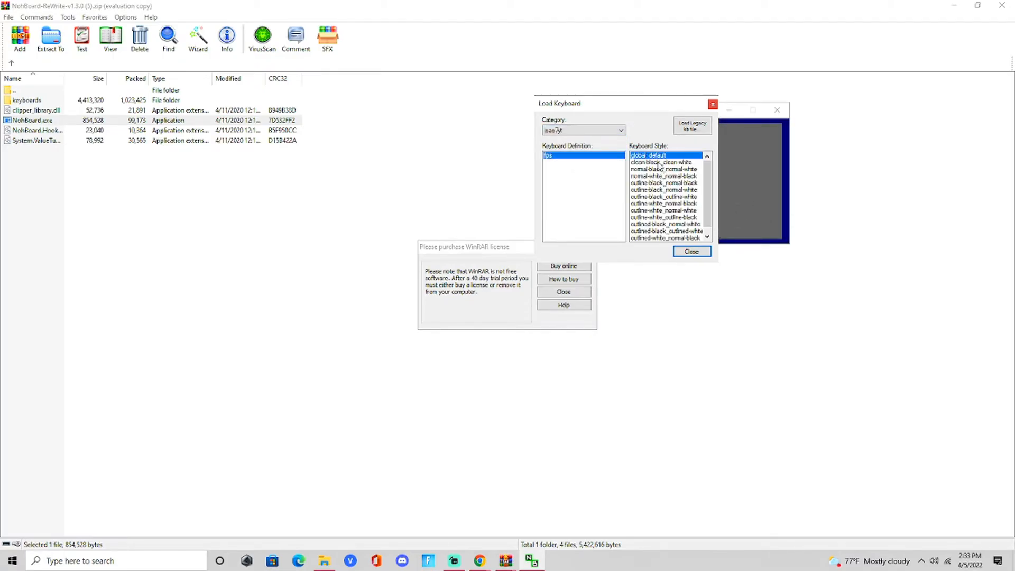
{"action": "left_click", "coordinate": [661, 162]}
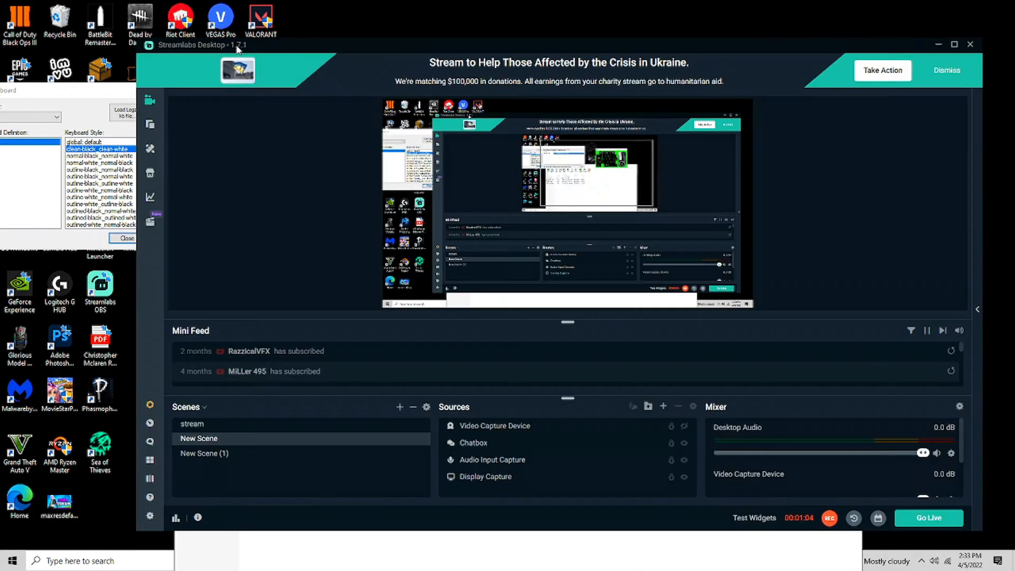
Step: Add a Window Capture source set to [NohBoard.exe]: NohBoard v1.3.0
{"action": "left_click", "coordinate": [663, 406]}
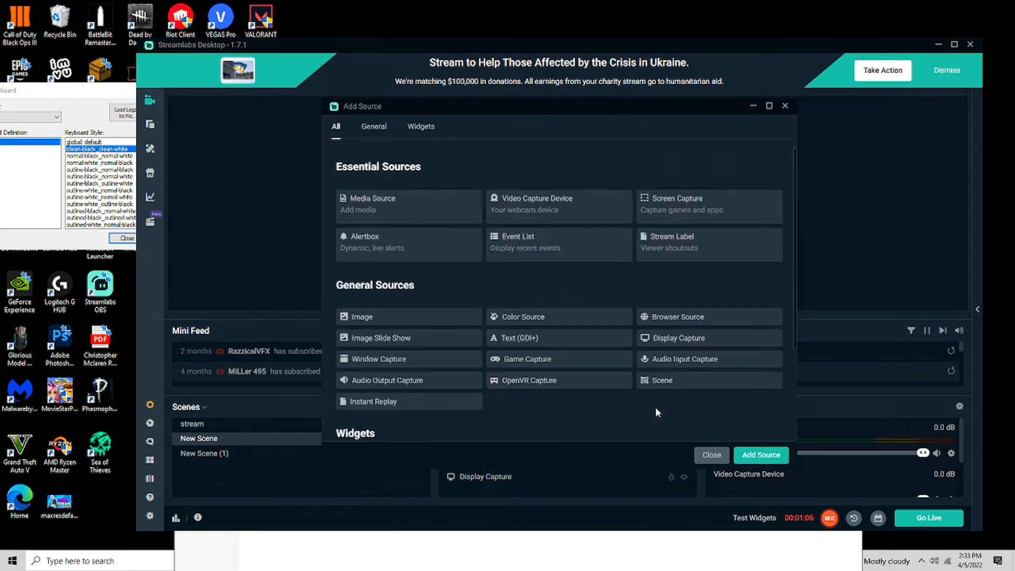
{"action": "left_click", "coordinate": [379, 359]}
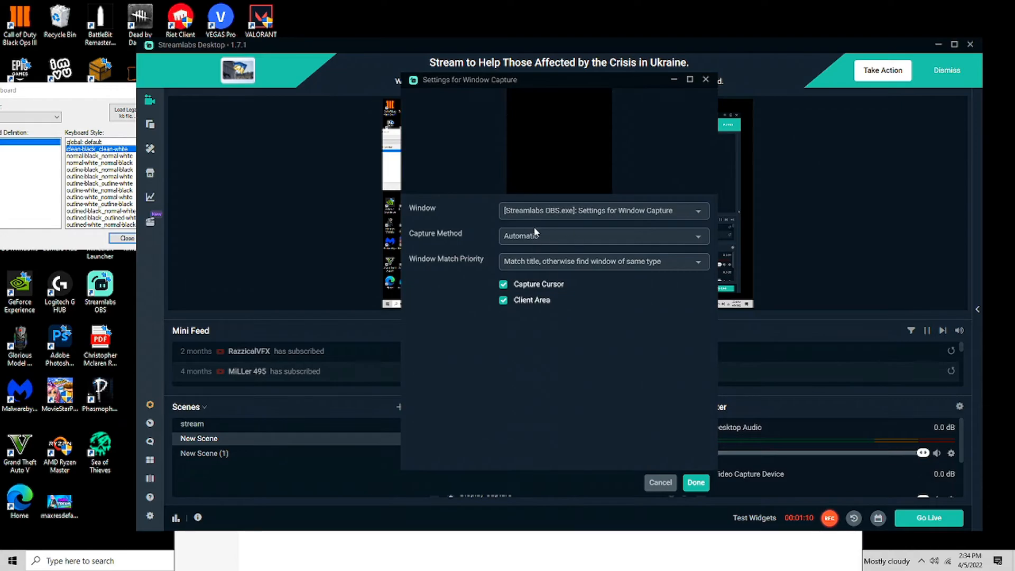
{"action": "left_click", "coordinate": [602, 211]}
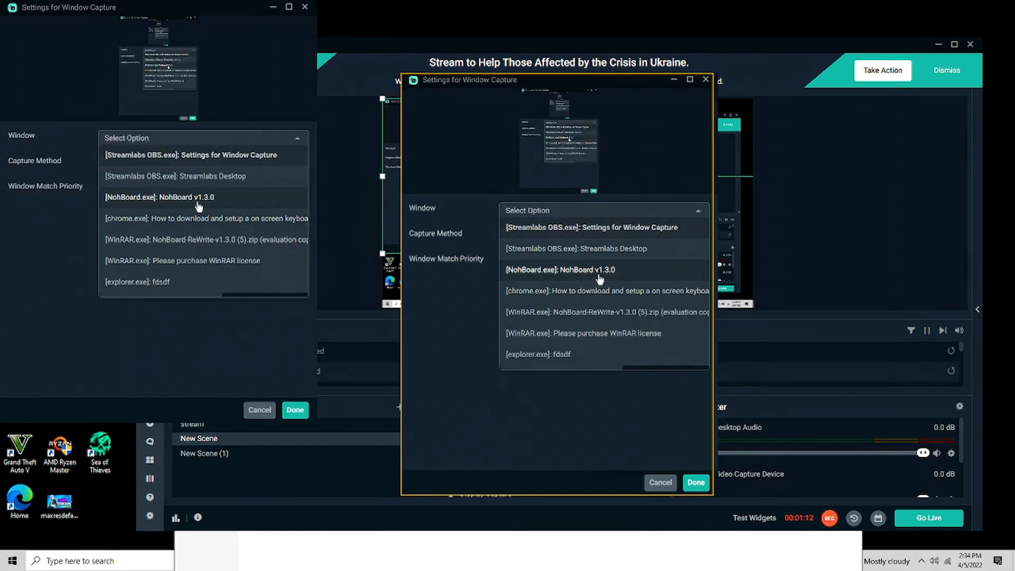
{"action": "left_click", "coordinate": [560, 269]}
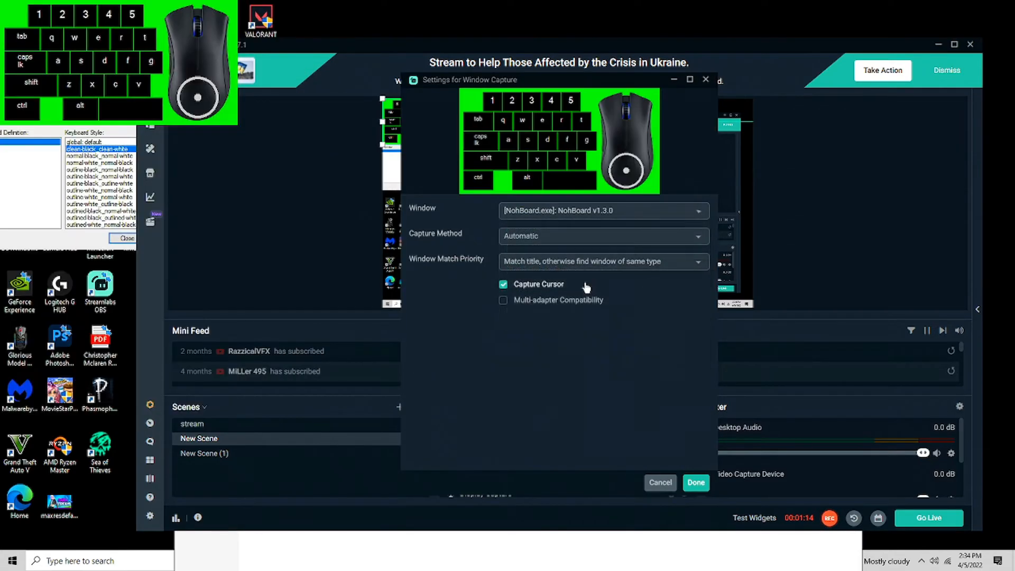
{"action": "left_click", "coordinate": [696, 482]}
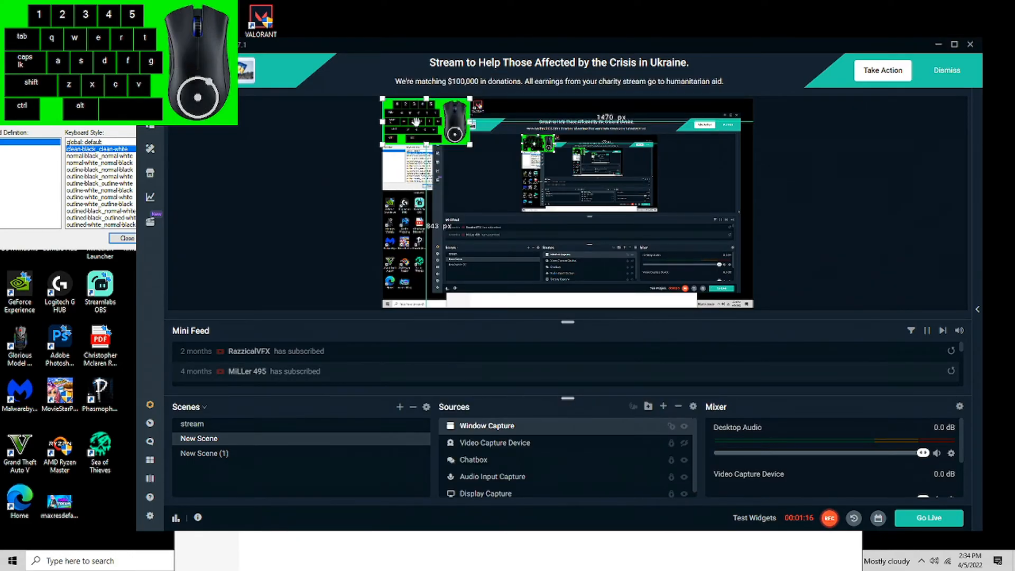
Step: Apply a Chroma Key filter with Green key color to the NohBoard window capture
{"action": "right_click", "coordinate": [416, 121]}
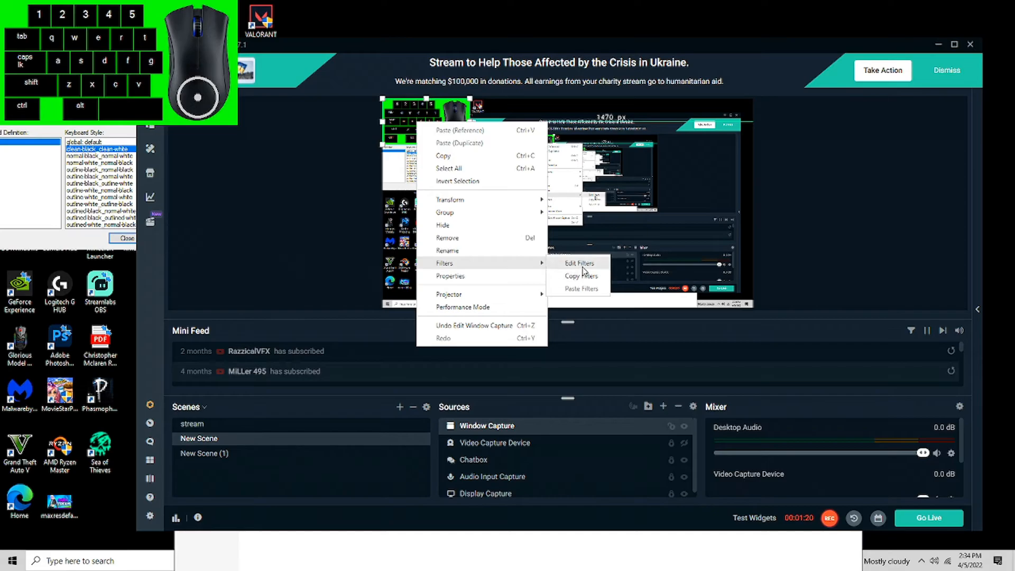
{"action": "left_click", "coordinate": [579, 262]}
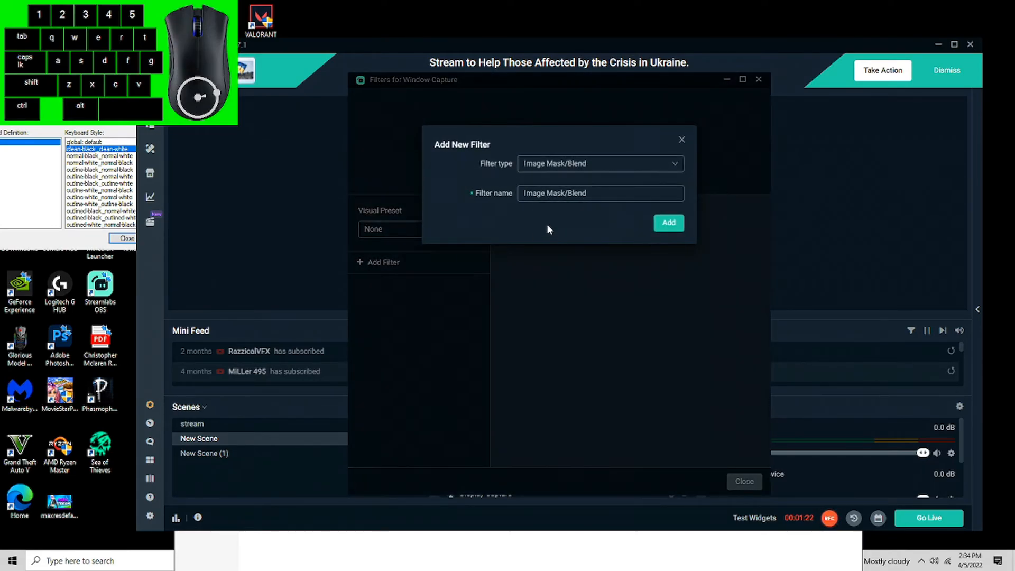
{"action": "left_click", "coordinate": [599, 163]}
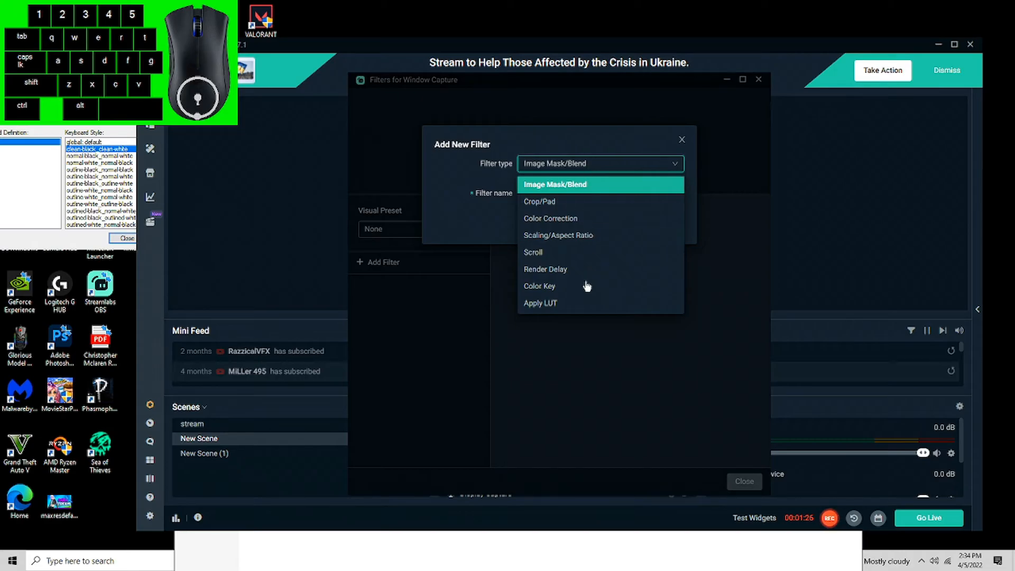
{"action": "left_click", "coordinate": [543, 301]}
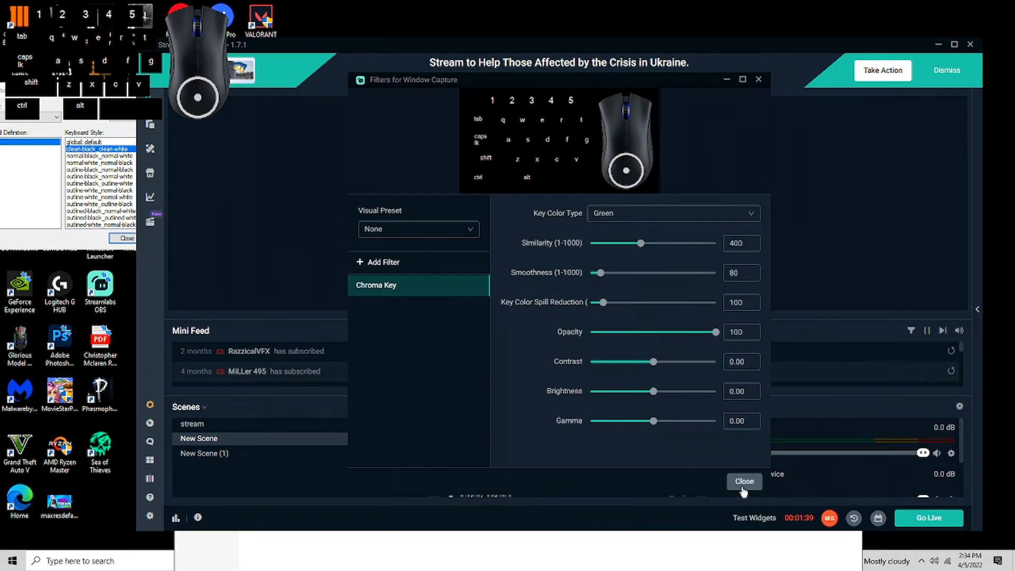
{"action": "left_click", "coordinate": [744, 481]}
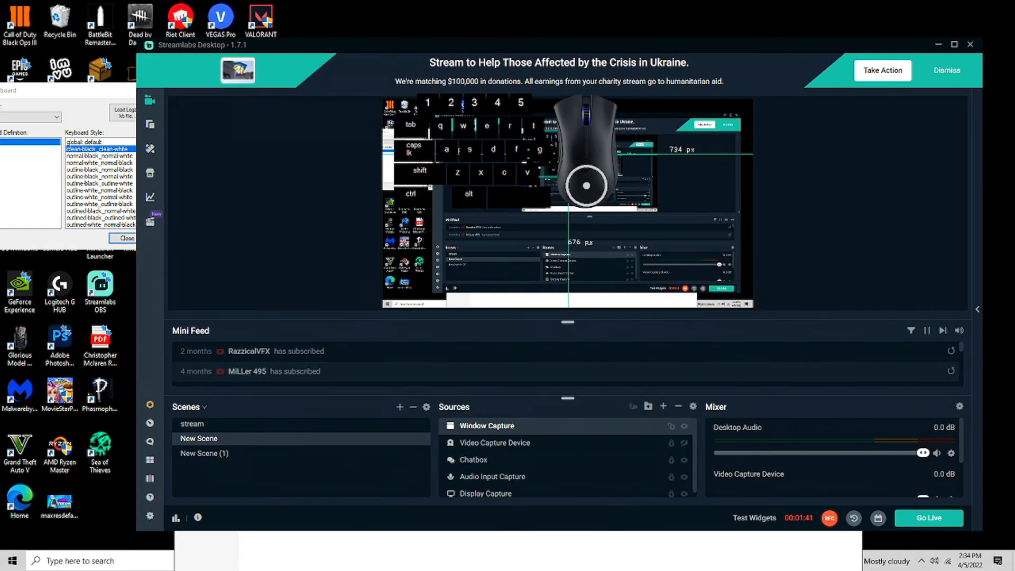